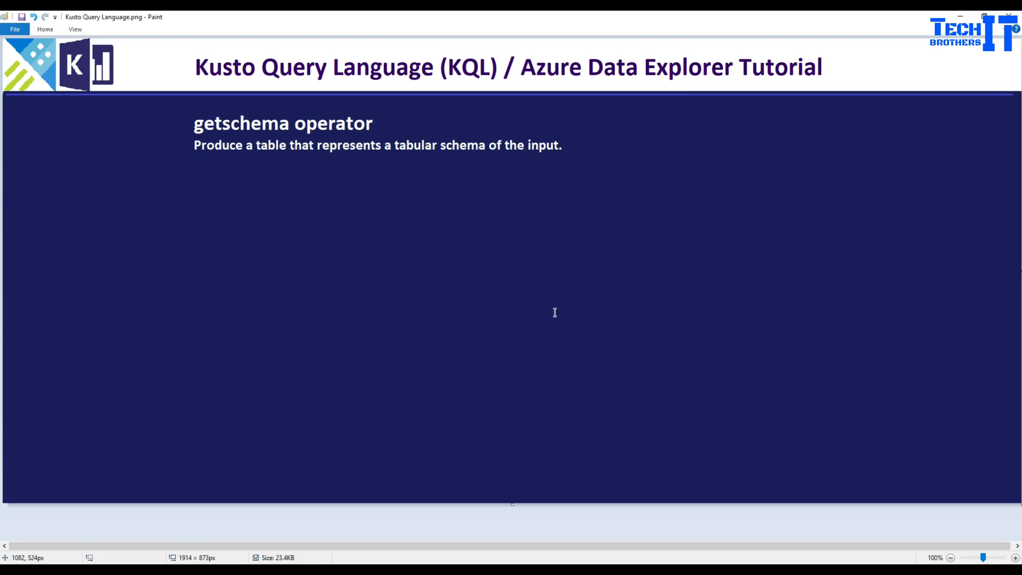
{"action": "mouse_move", "coordinate": [530, 298]}
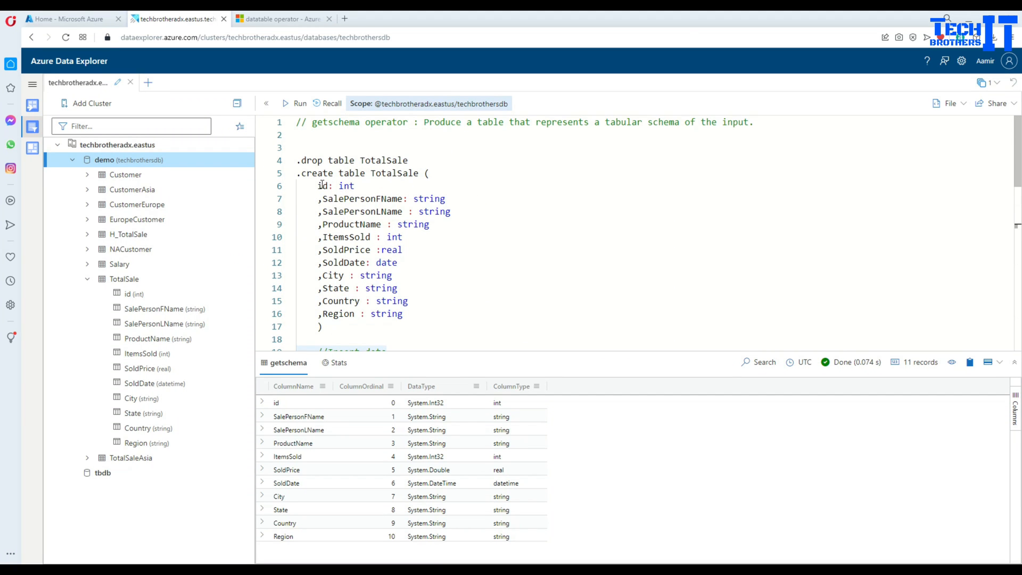
{"action": "double_click", "coordinate": [362, 199]}
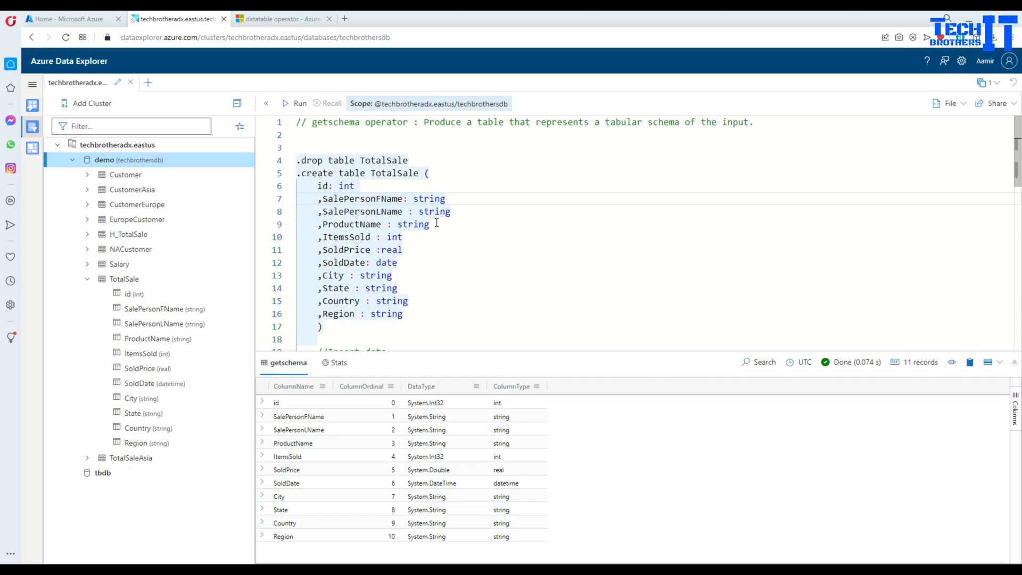
{"action": "left_click_drag", "start_coordinate": [299, 199], "coordinate": [429, 225]}
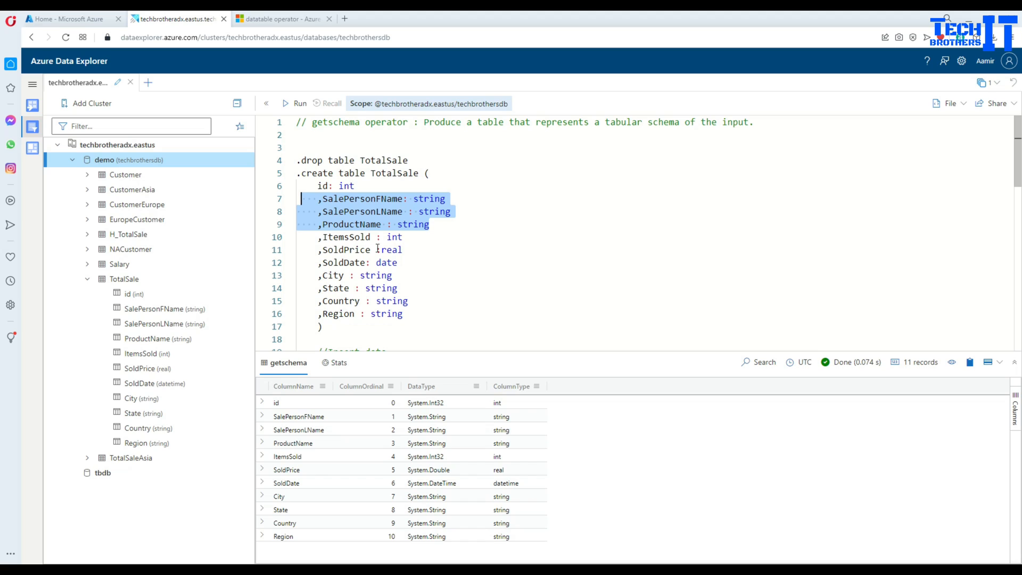
{"action": "left_click", "coordinate": [390, 236]}
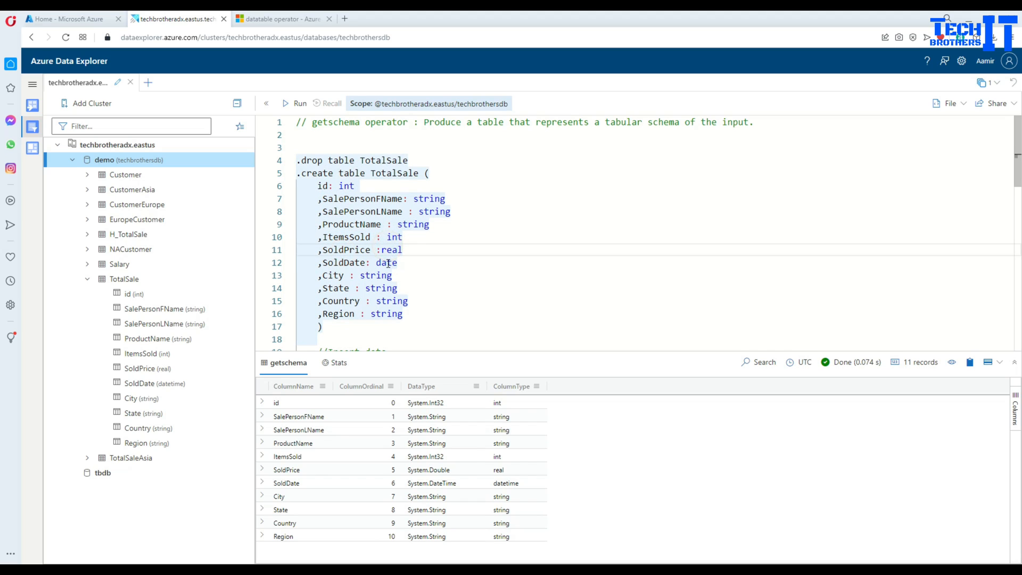
{"action": "double_click", "coordinate": [385, 263]}
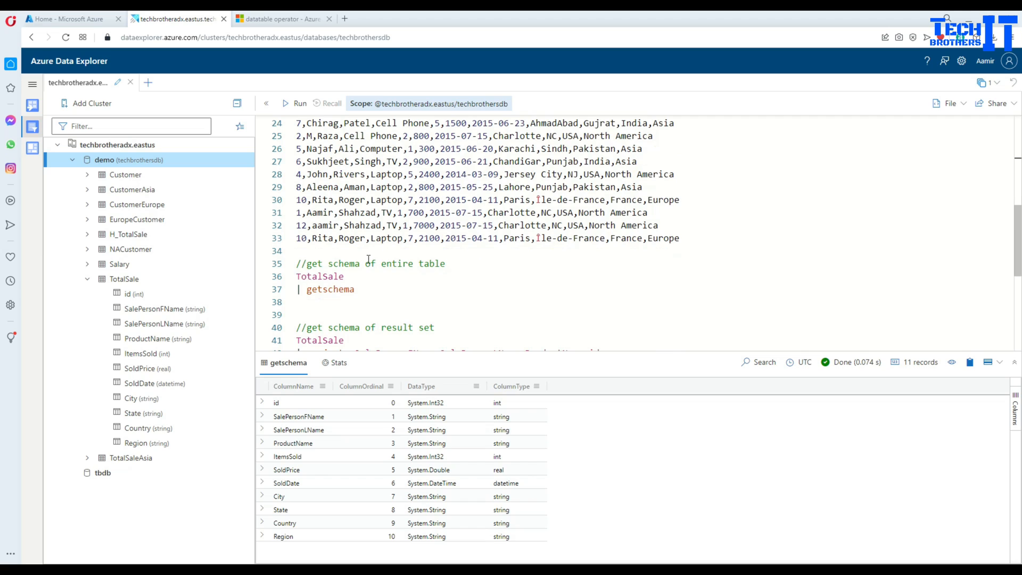
Run TotalSale alone with Shift+Enter to list its 13 sales records.
{"action": "double_click", "coordinate": [319, 276]}
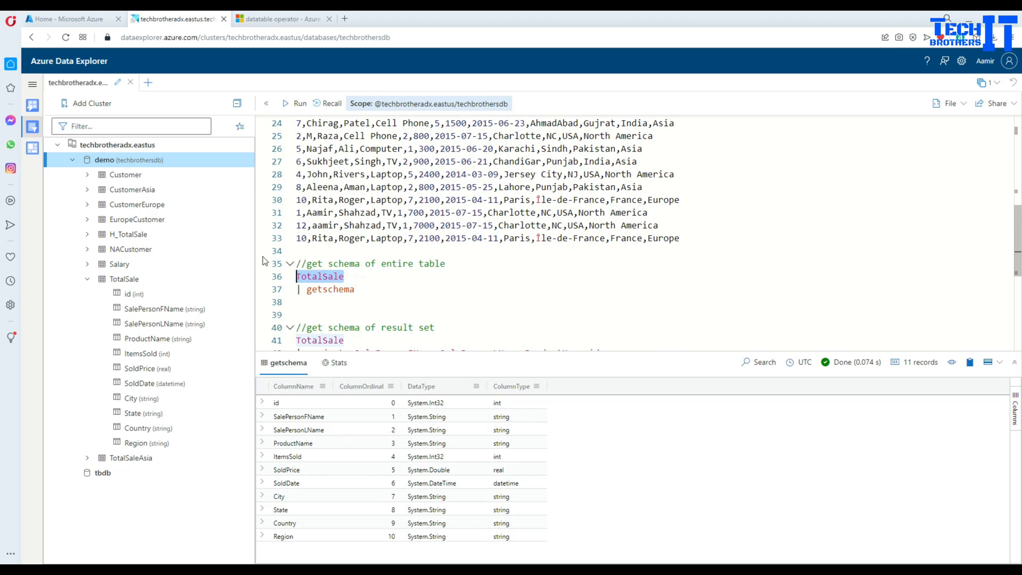
{"action": "left_click", "coordinate": [299, 103]}
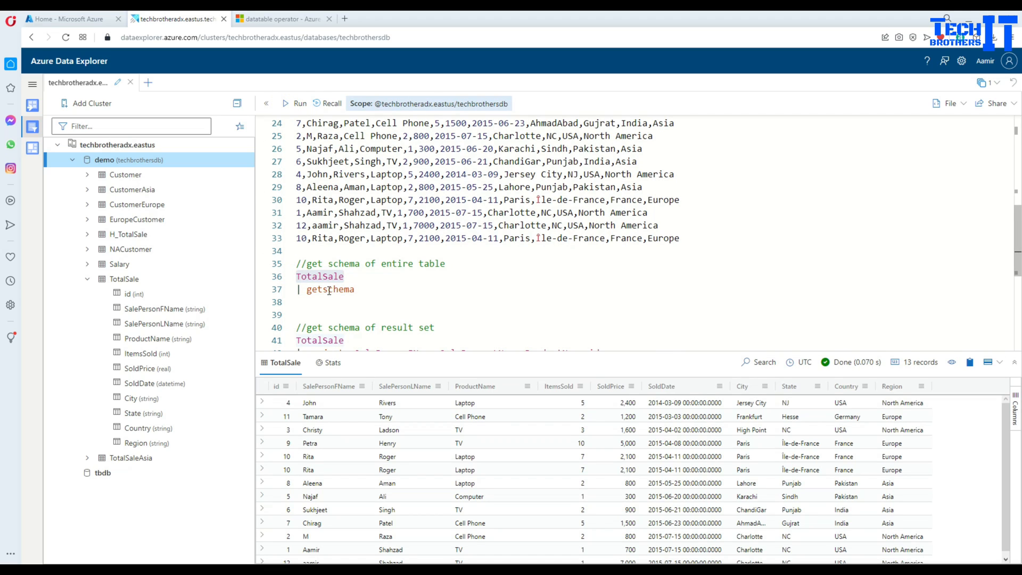
{"action": "left_click", "coordinate": [86, 278]}
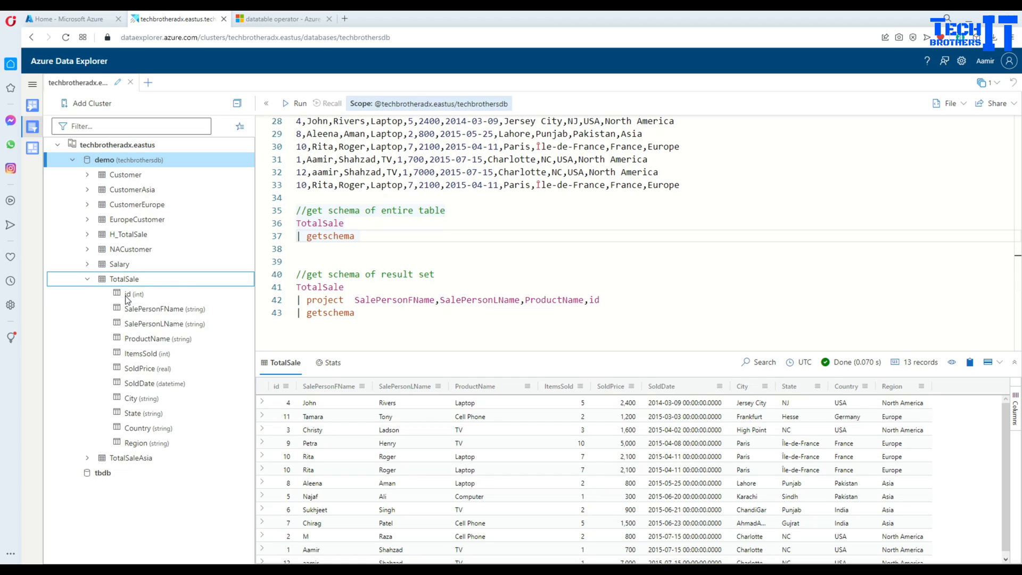
{"action": "left_click", "coordinate": [134, 294]}
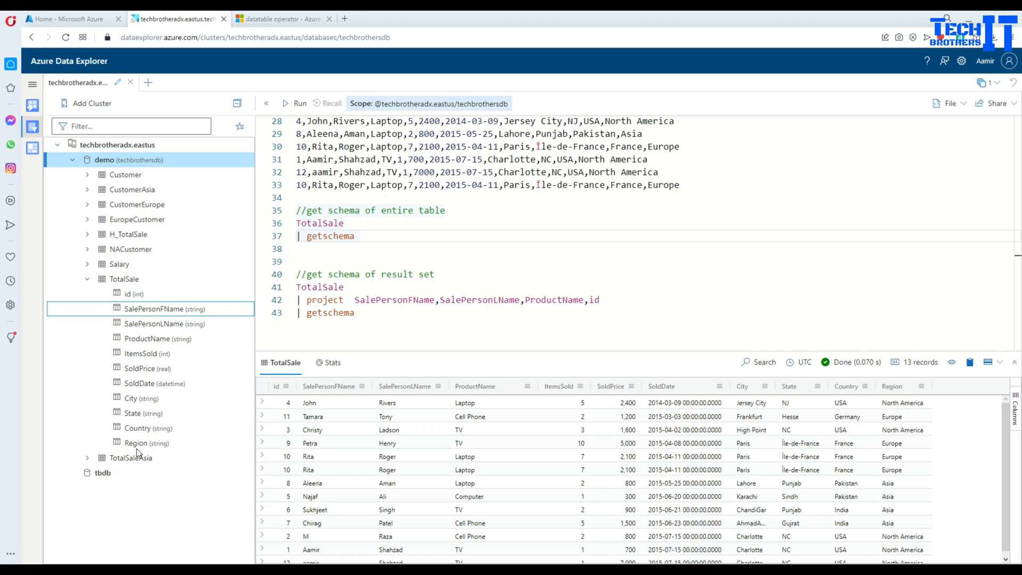
{"action": "mouse_move", "coordinate": [143, 358]}
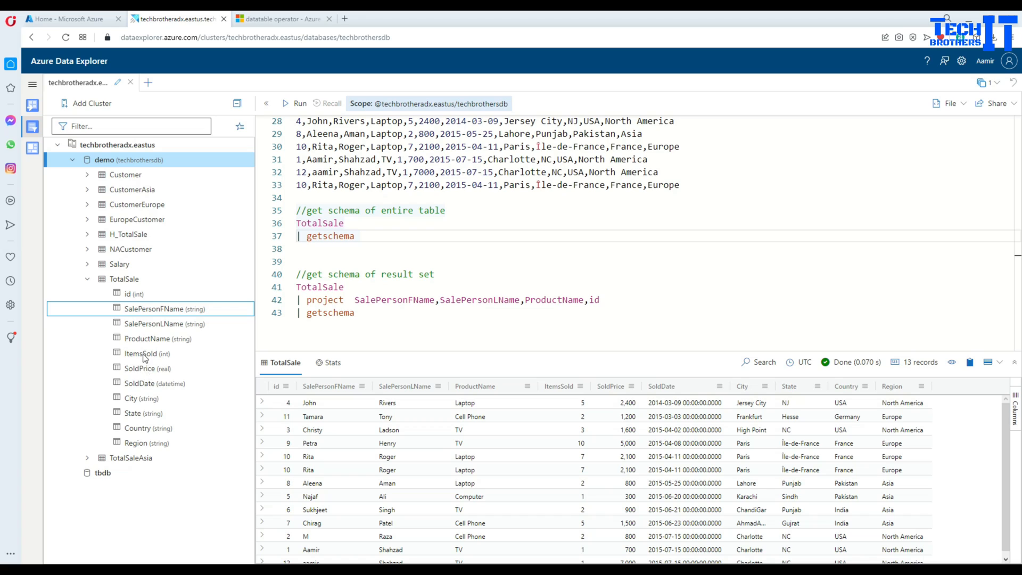
{"action": "mouse_move", "coordinate": [125, 443]}
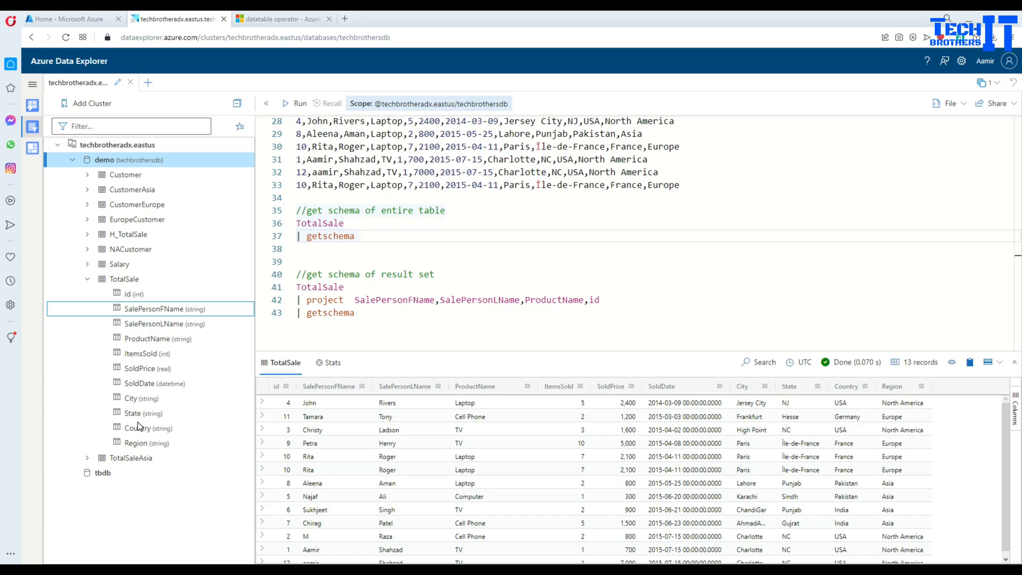
{"action": "mouse_move", "coordinate": [142, 421]}
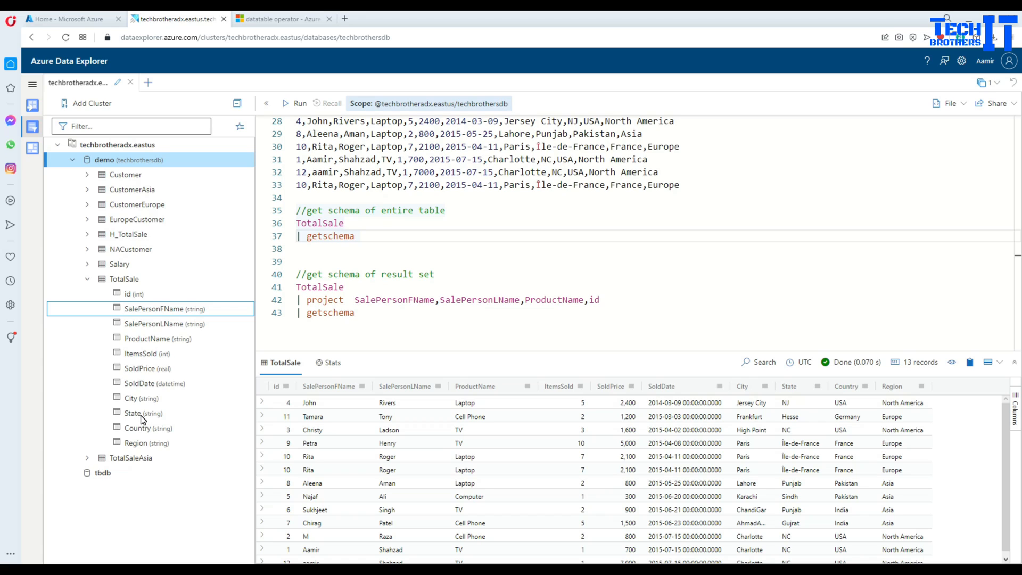
{"action": "mouse_move", "coordinate": [154, 346]}
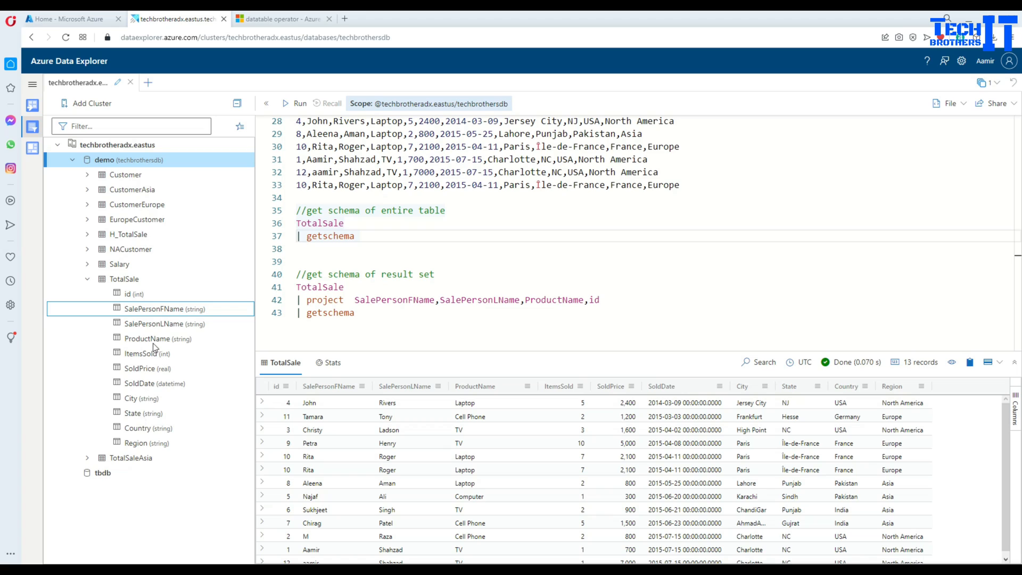
{"action": "mouse_move", "coordinate": [177, 309]}
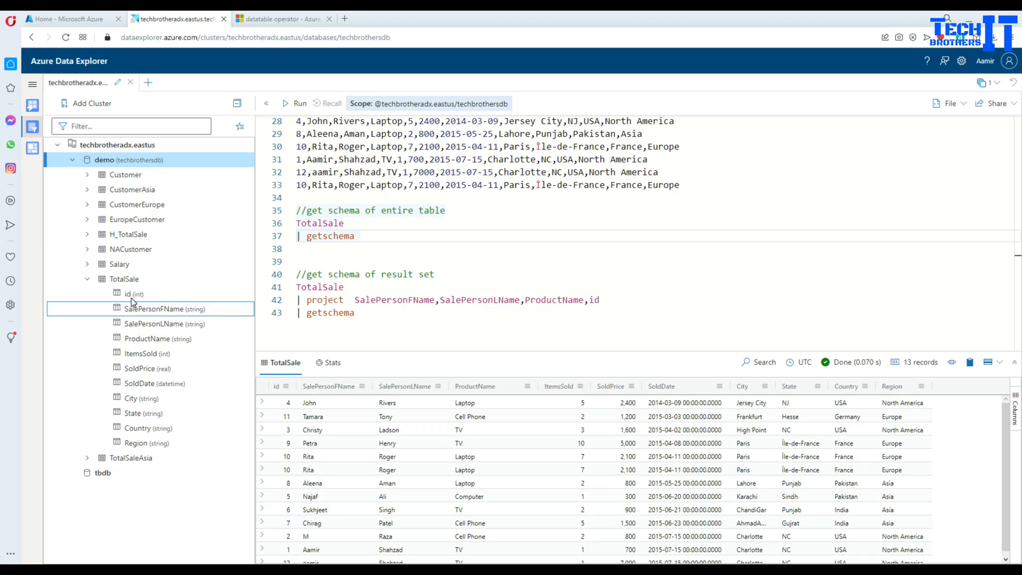
{"action": "mouse_move", "coordinate": [160, 383]}
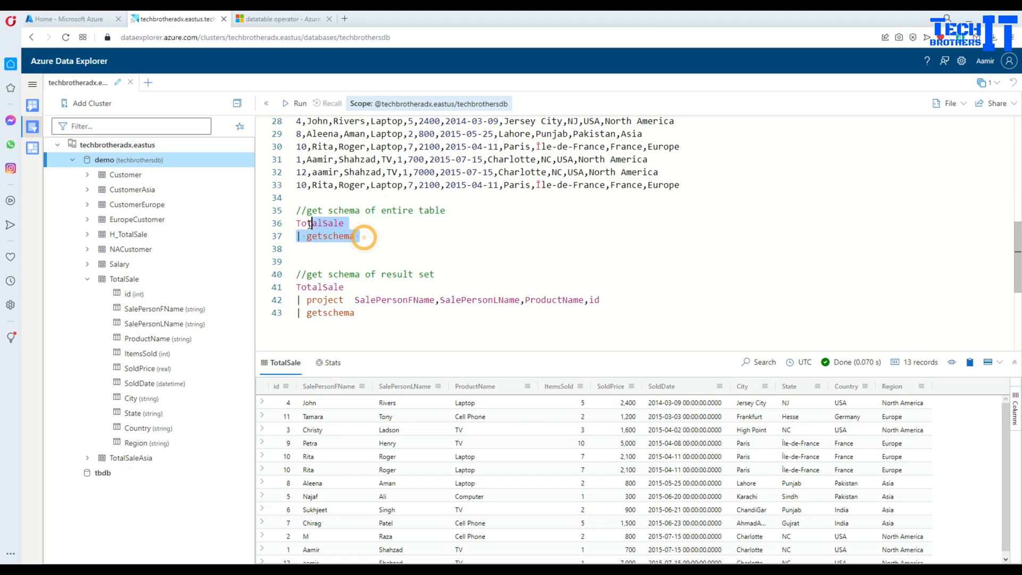
Run 'TotalSale | getschema' to return the 11 columns with ordinals and data types.
{"action": "left_click", "coordinate": [299, 104]}
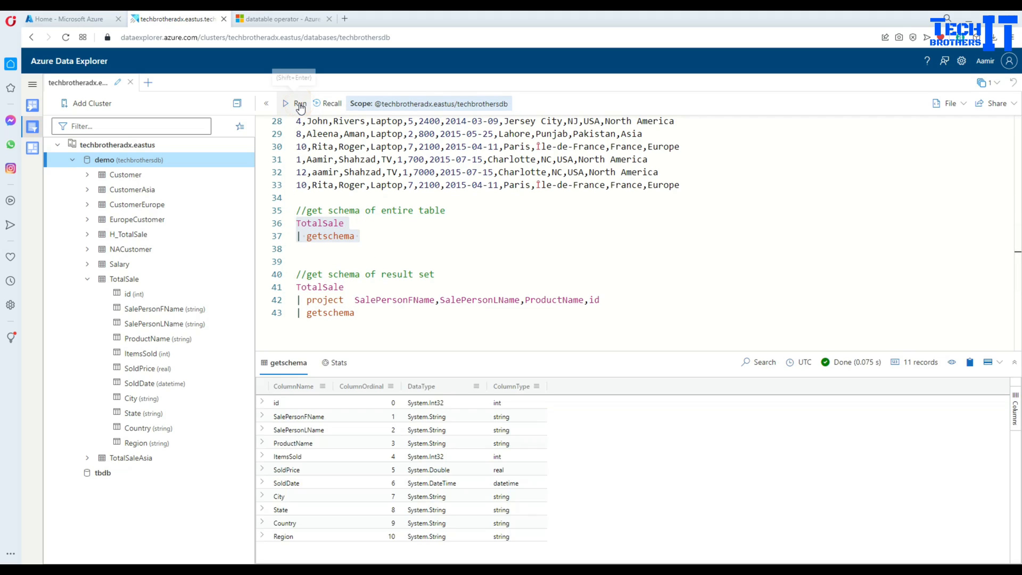
{"action": "mouse_move", "coordinate": [293, 391]}
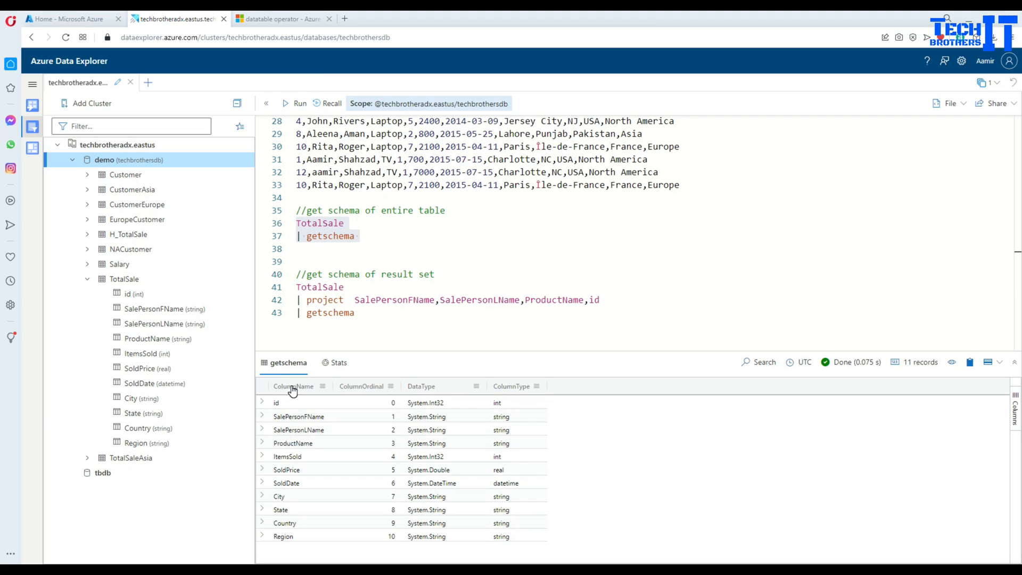
{"action": "mouse_move", "coordinate": [366, 378]}
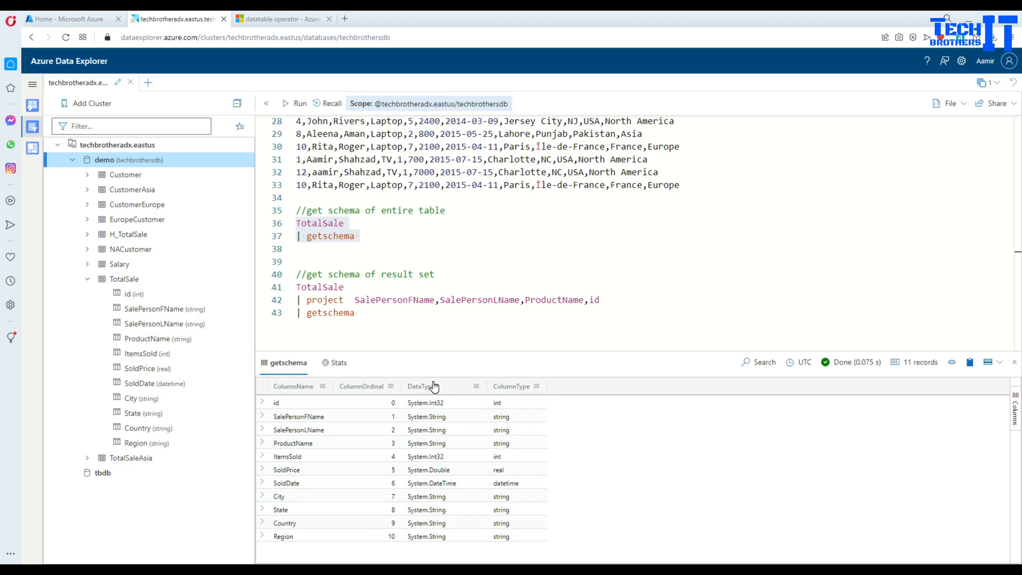
{"action": "mouse_move", "coordinate": [438, 415]}
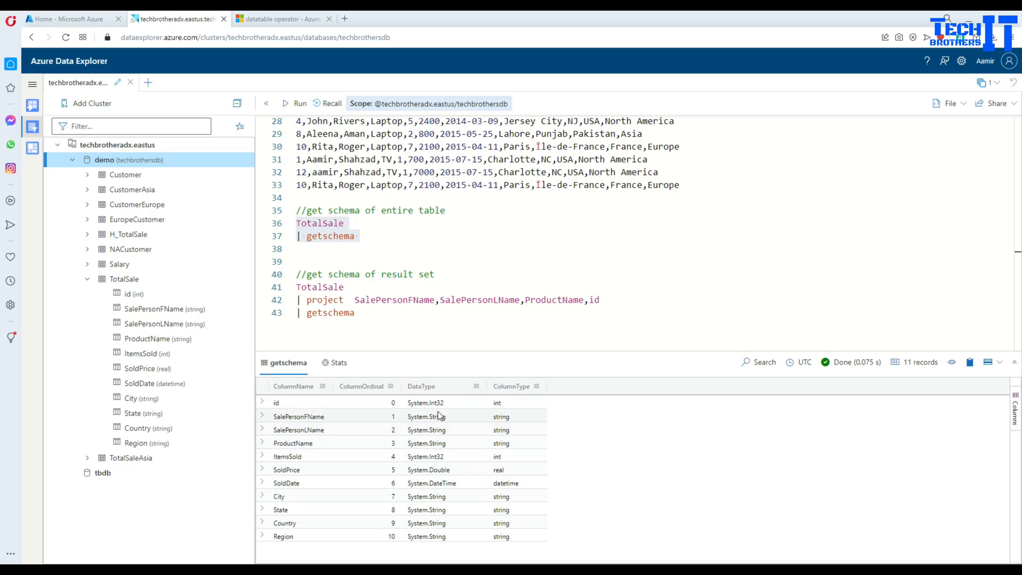
{"action": "mouse_move", "coordinate": [436, 429]}
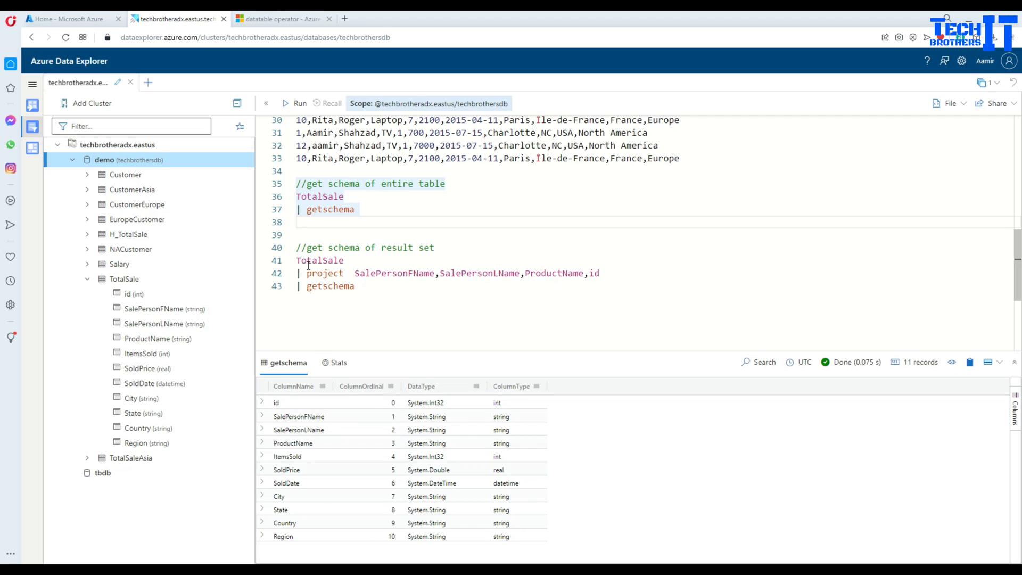
Run TotalSale projected to SalePersonFName, SalePersonLName, ProductName and id, returning 13 rows.
{"action": "double_click", "coordinate": [320, 260]}
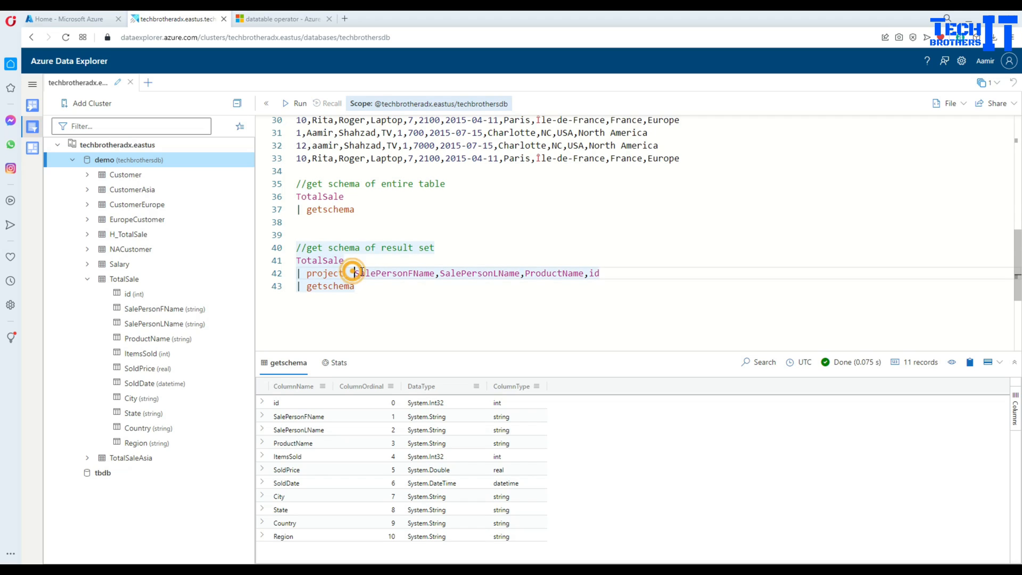
{"action": "double_click", "coordinate": [394, 273]}
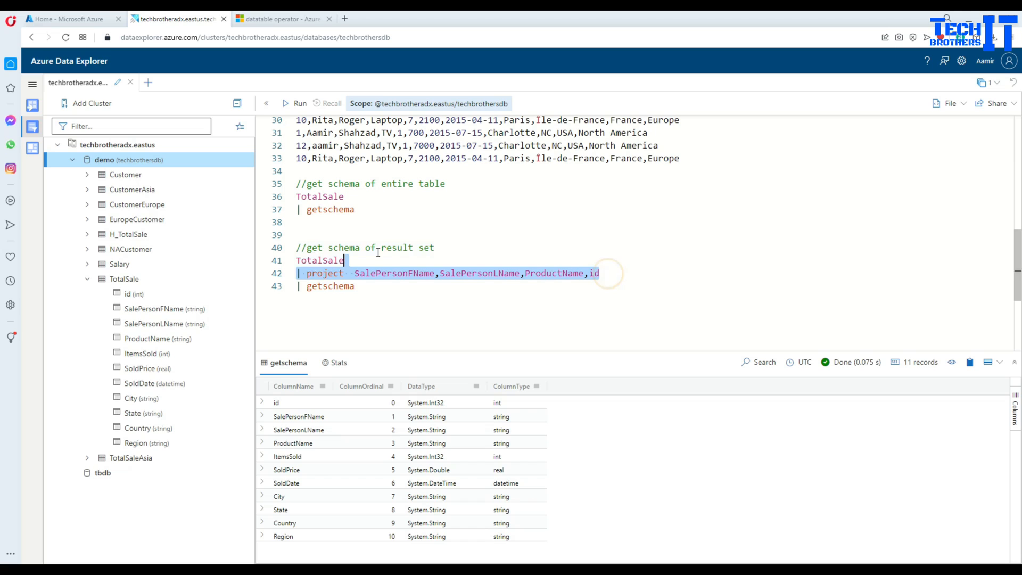
{"action": "left_click", "coordinate": [293, 103]}
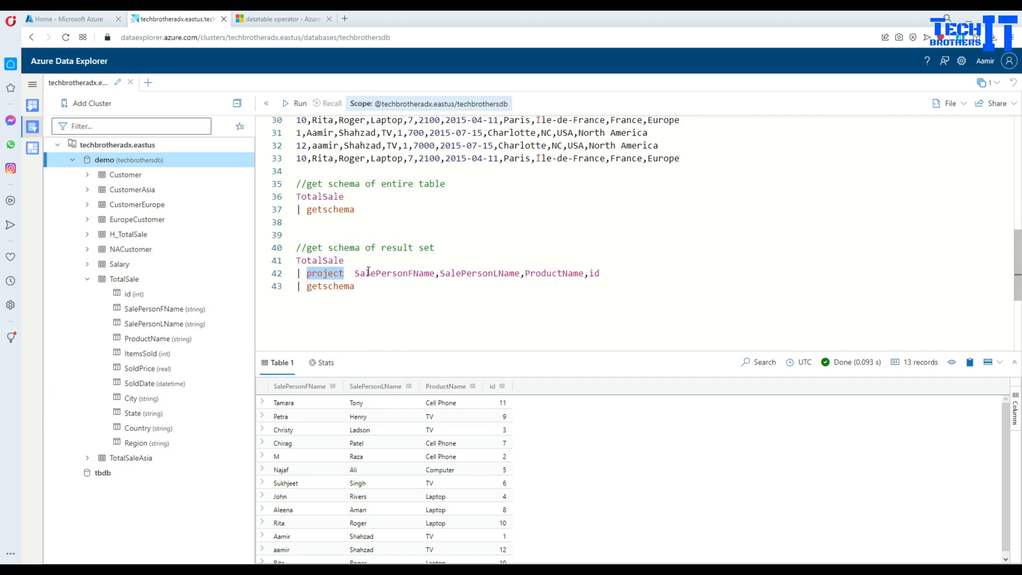
{"action": "double_click", "coordinate": [479, 273]}
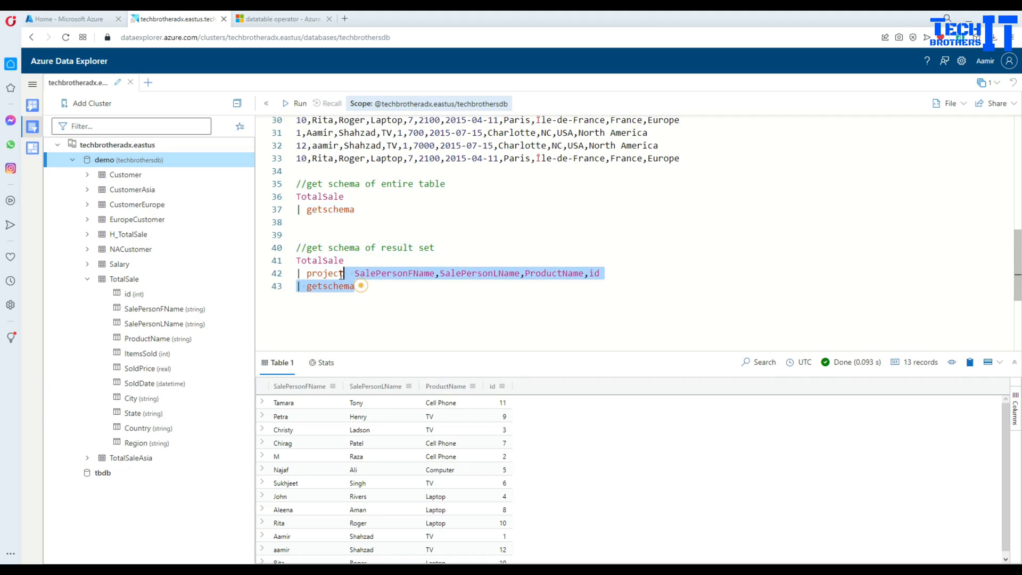
Run the projection with getschema, returning 4 records: three string columns and id as int.
{"action": "left_click", "coordinate": [296, 103]}
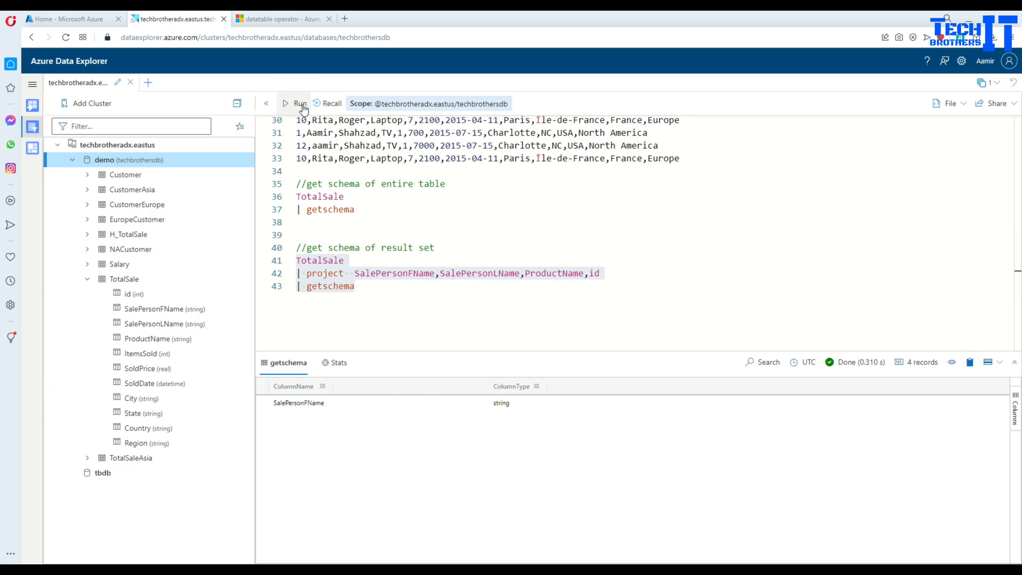
{"action": "left_click", "coordinate": [299, 103]}
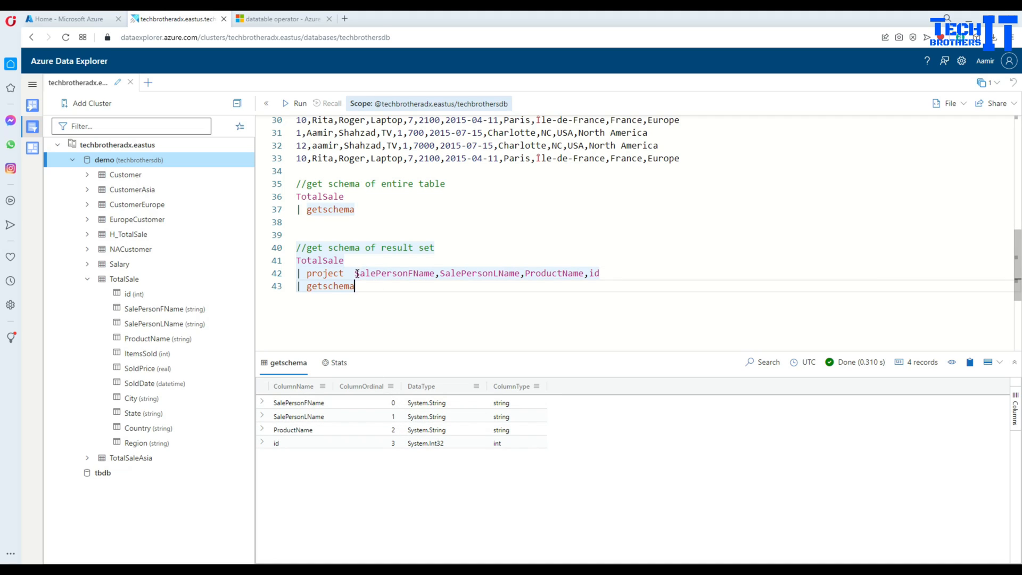
{"action": "left_click_drag", "start_coordinate": [355, 273], "coordinate": [597, 274]}
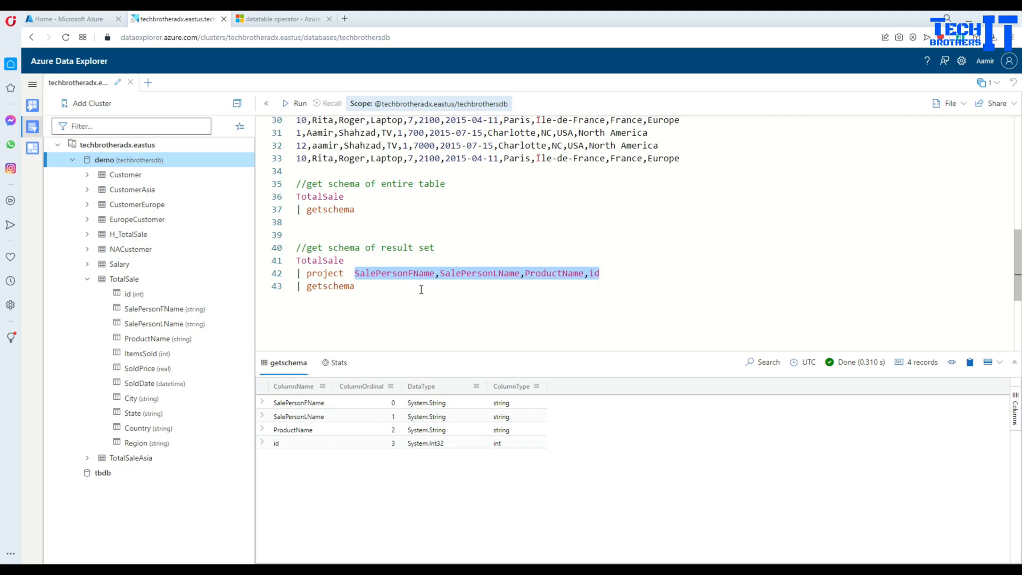